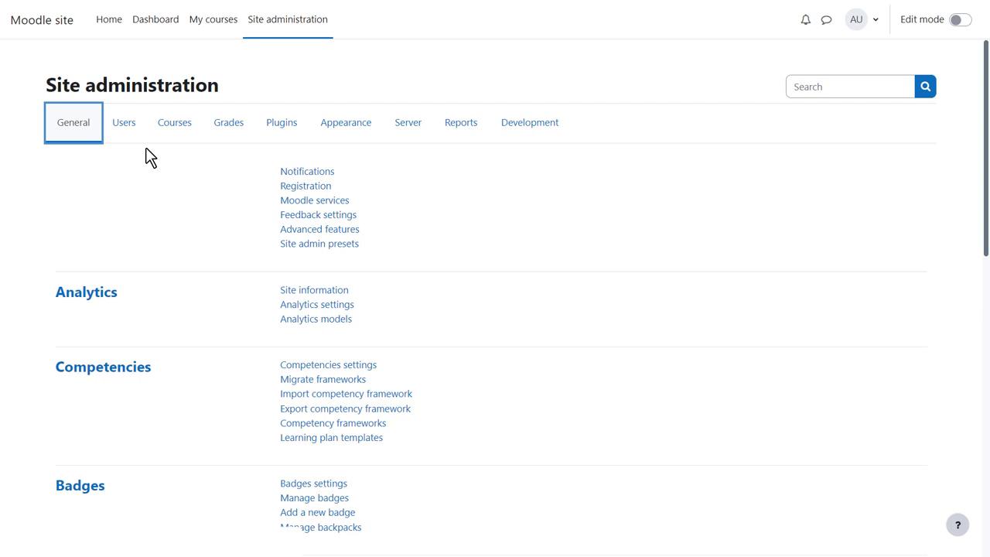
mouse_move(460, 123)
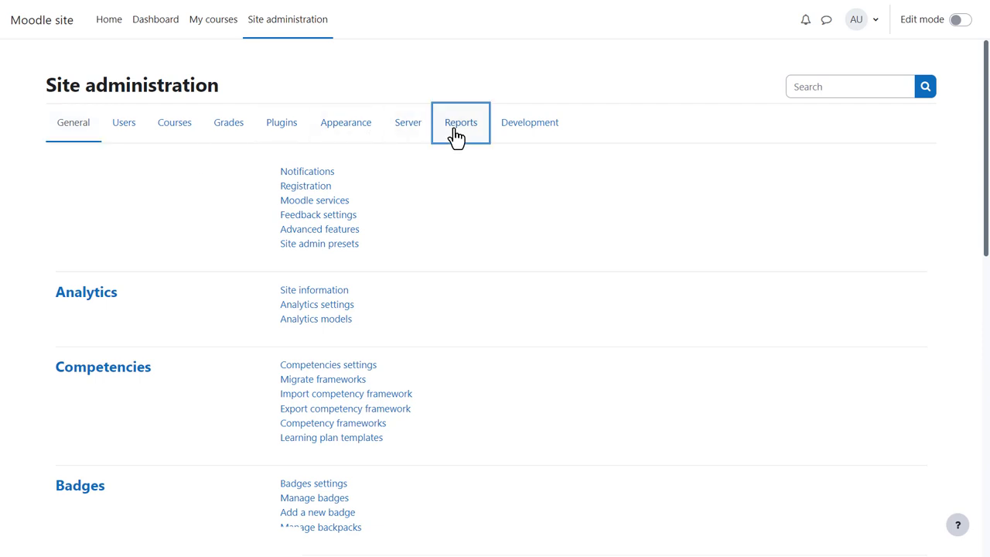
- Browse the Reports tab, view the System status report, then return to the reports list
left_click(460, 122)
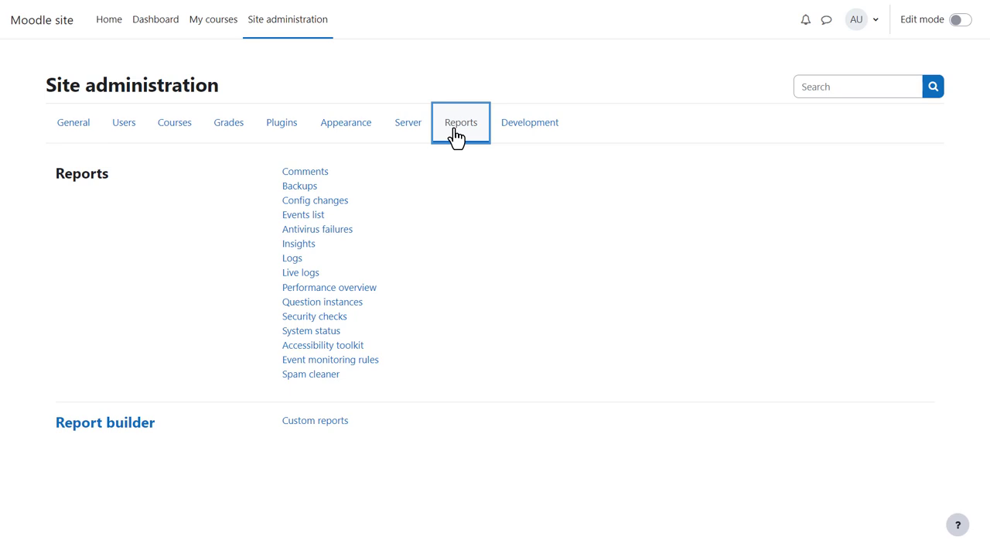
mouse_move(347, 181)
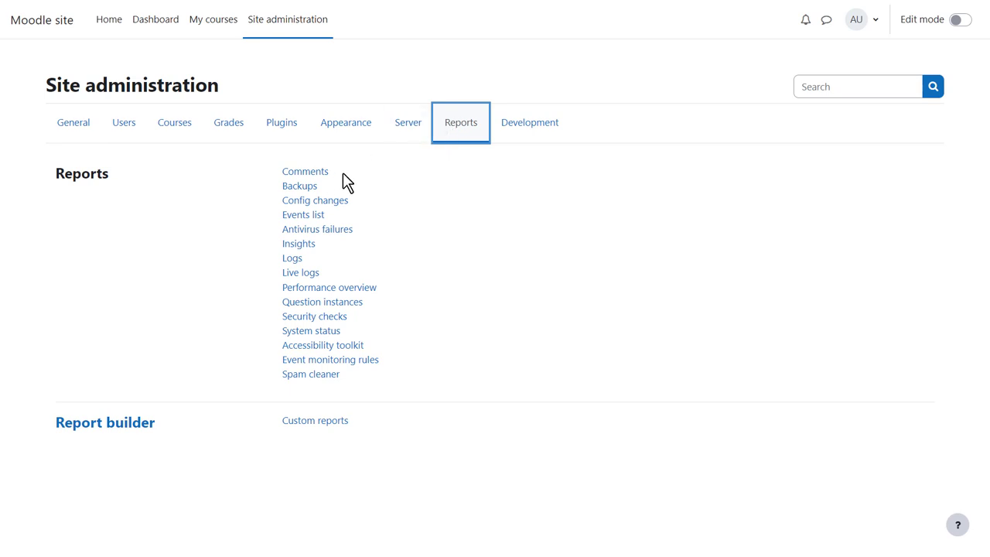
mouse_move(304, 171)
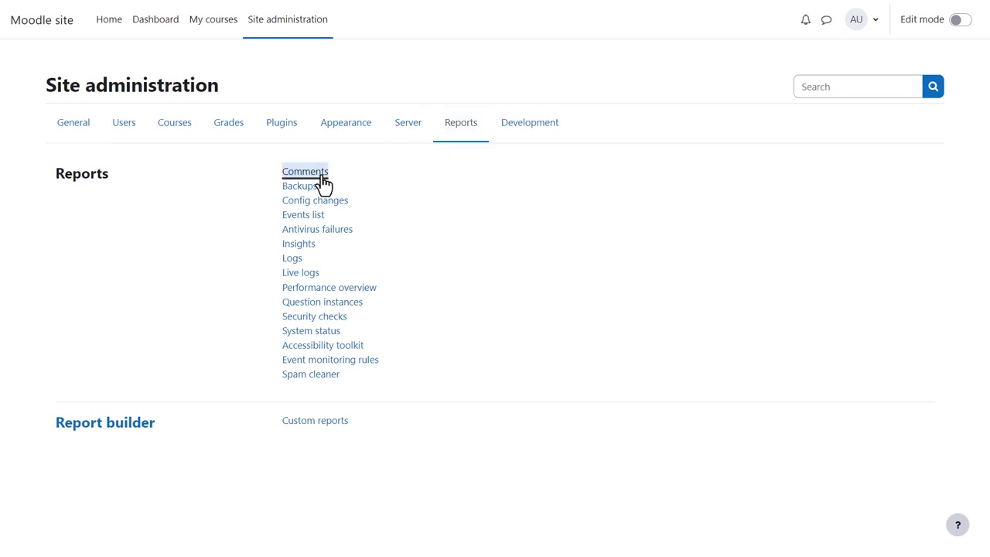
left_click(304, 171)
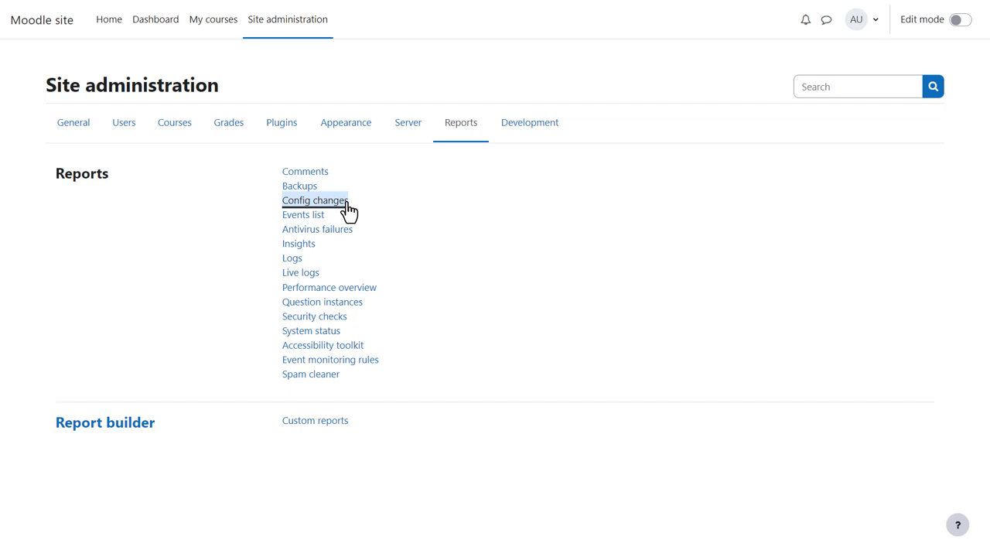
left_click(314, 200)
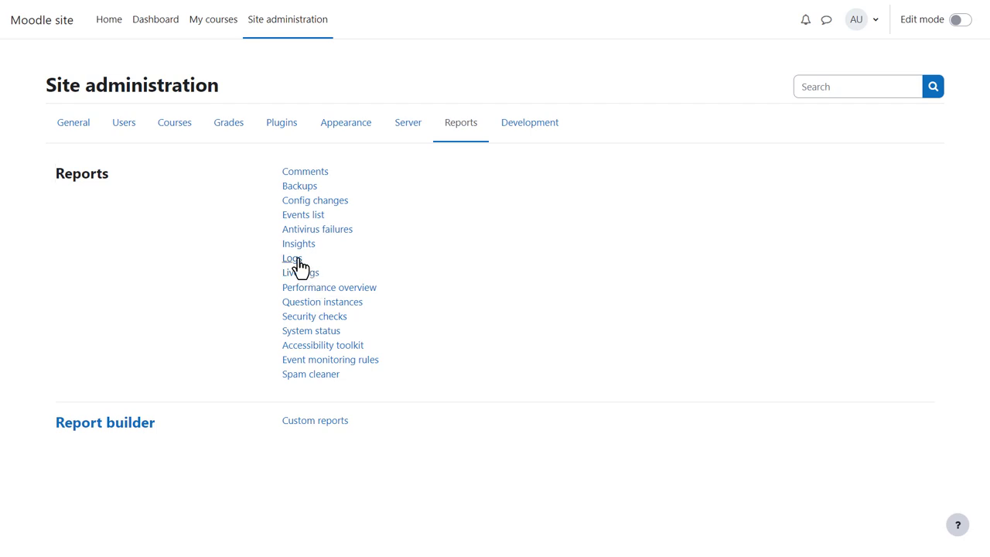
left_click(291, 258)
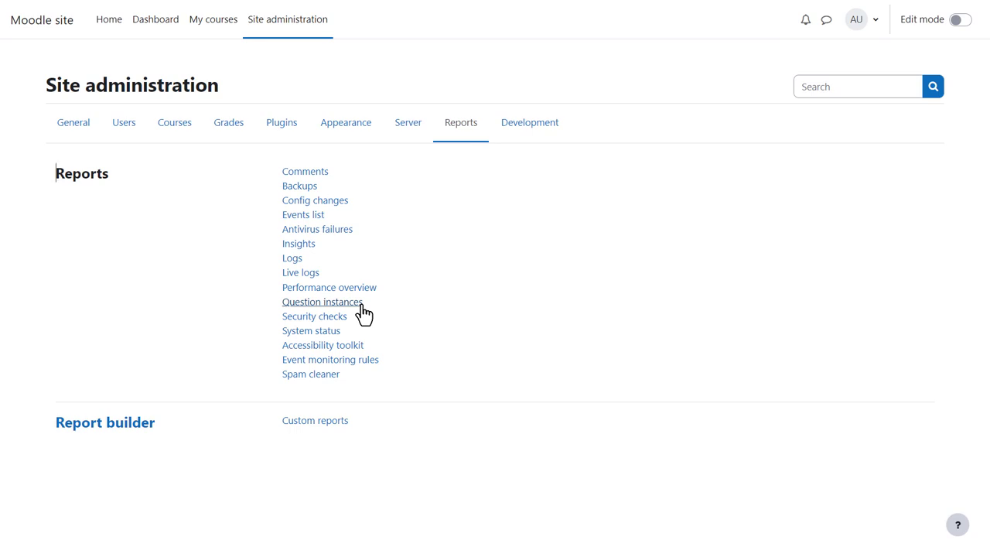
left_click(322, 301)
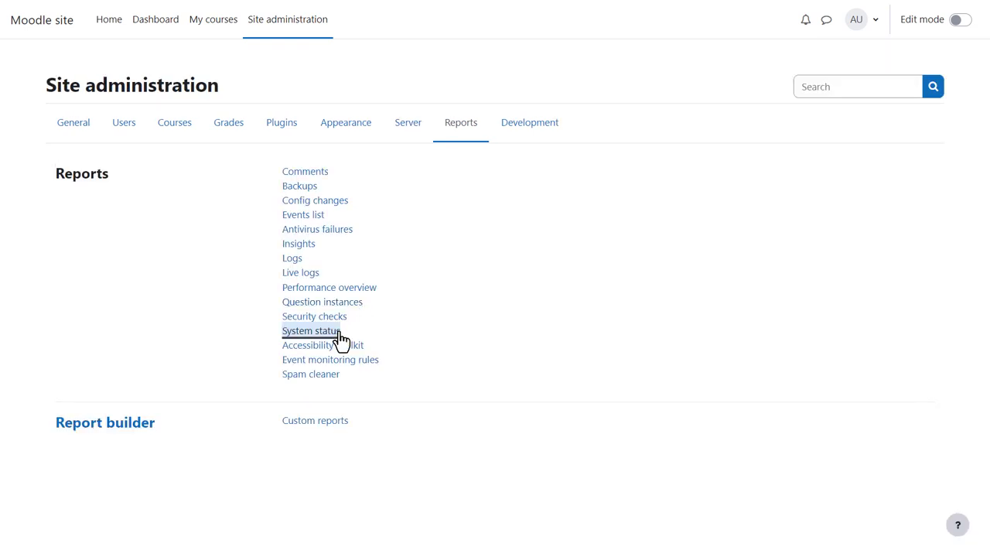
left_click(310, 330)
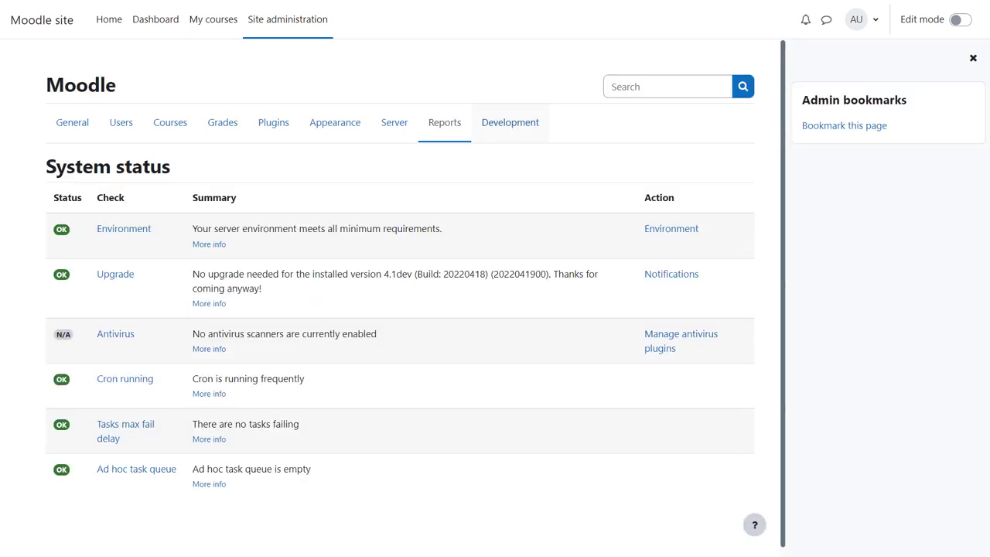
left_click(444, 122)
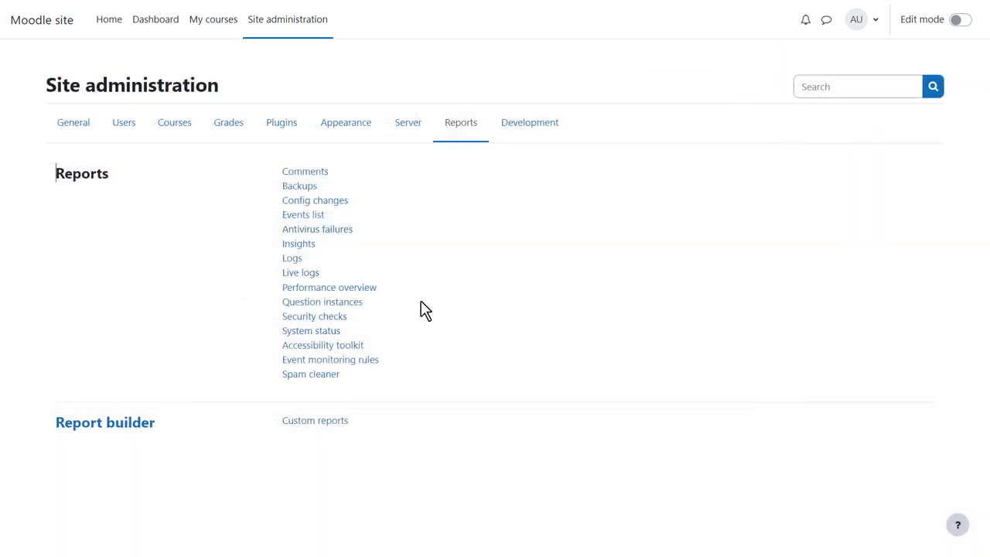
mouse_move(322, 344)
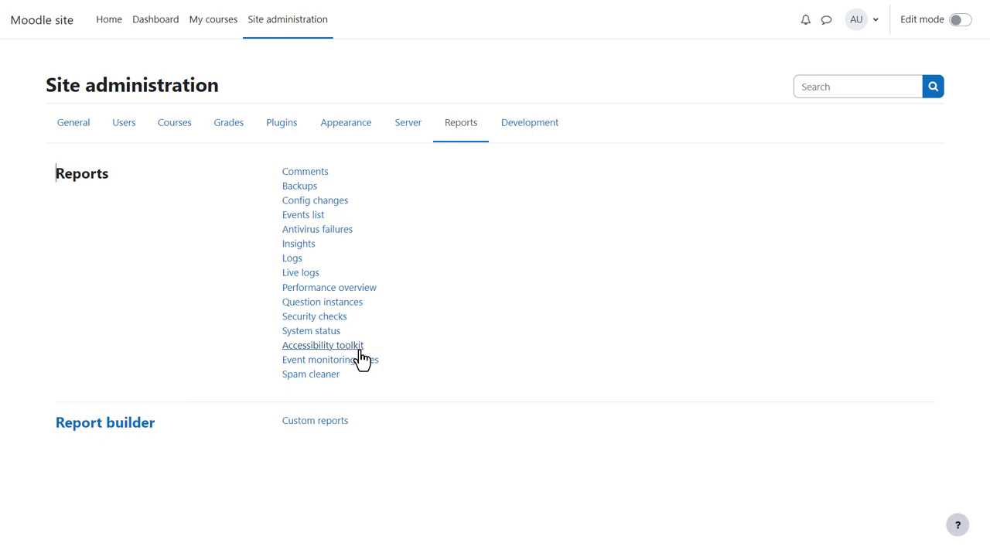
mouse_move(365, 390)
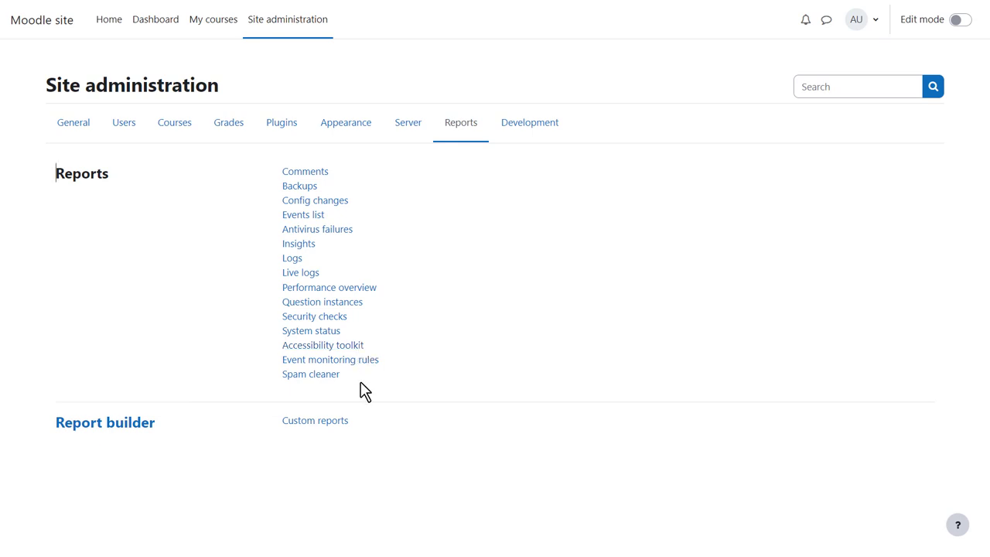